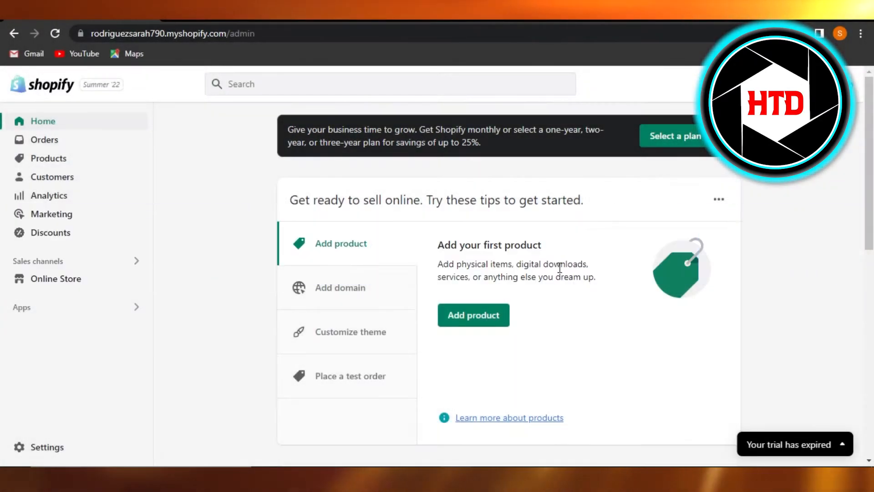
Navigate through Products to the Collections page to begin a new collection
scroll(down, 3)
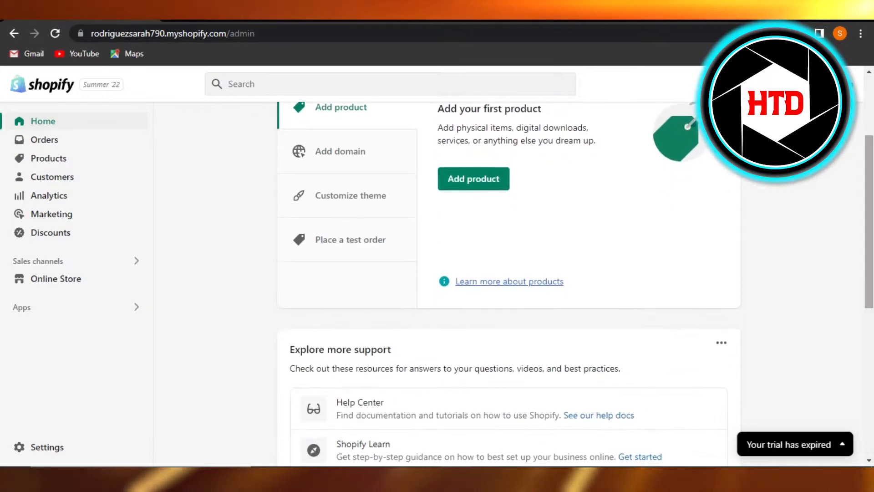
scroll(up, 3)
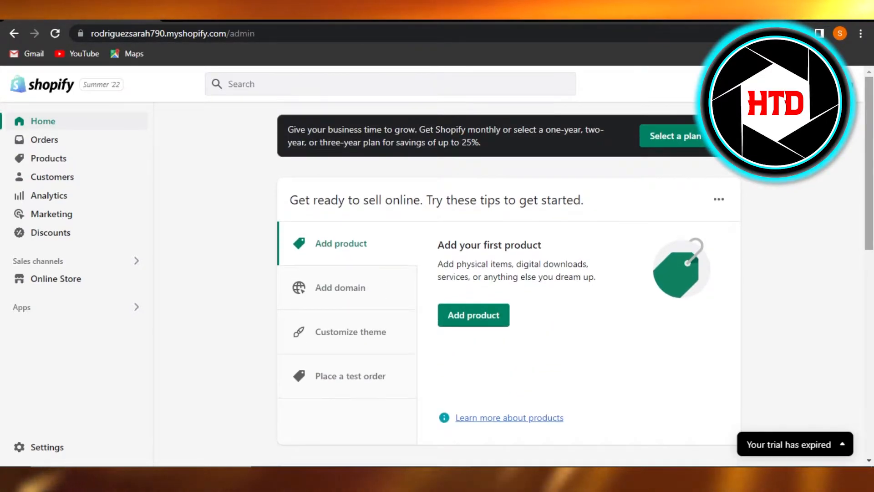
mouse_move(204, 301)
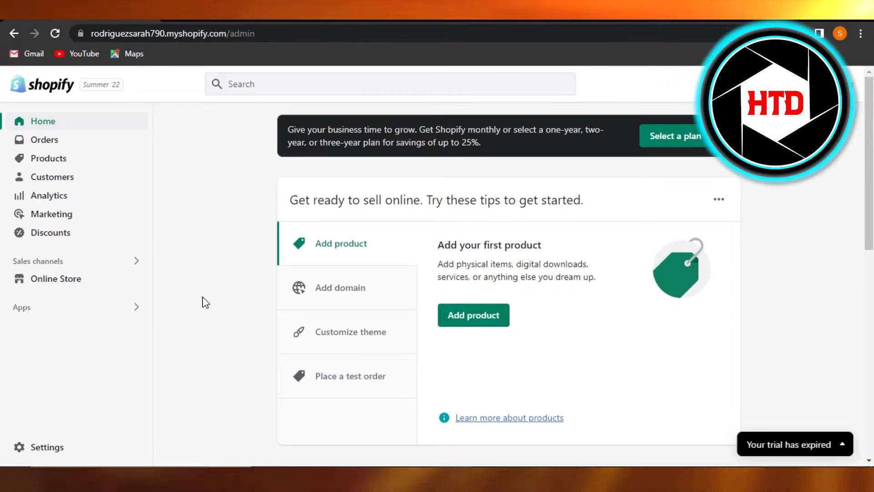
mouse_move(194, 164)
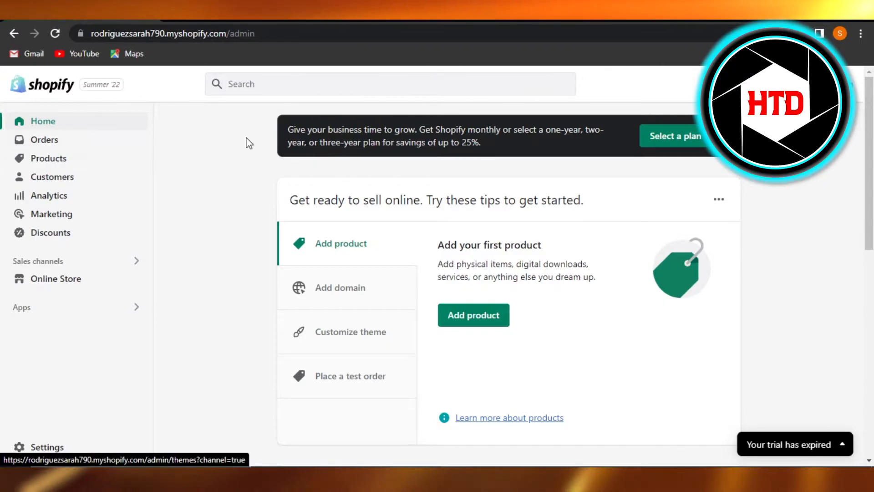
mouse_move(48, 196)
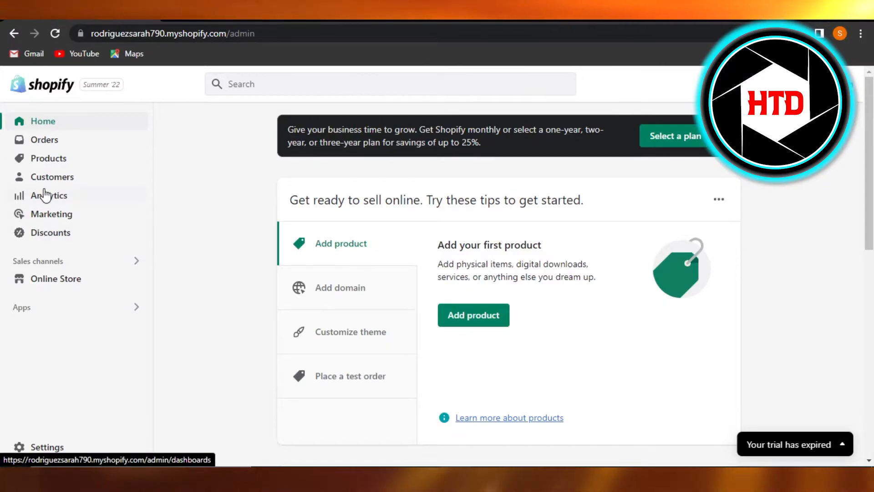
click(48, 158)
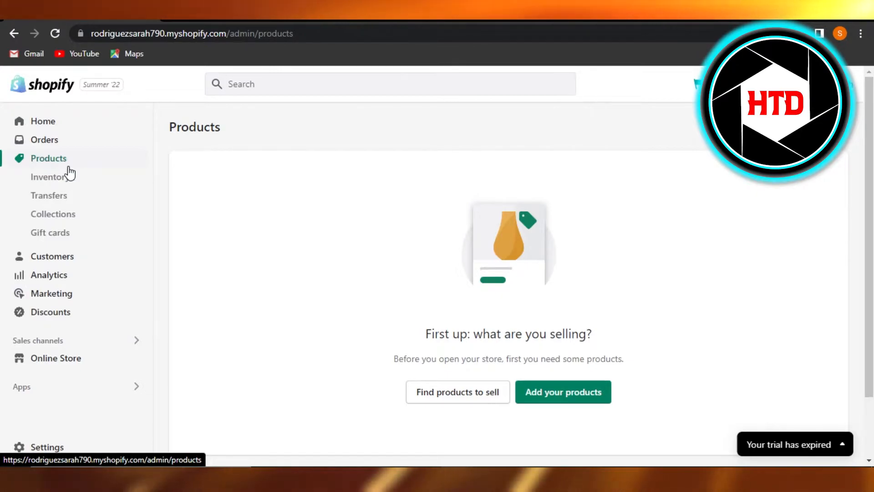
mouse_move(128, 167)
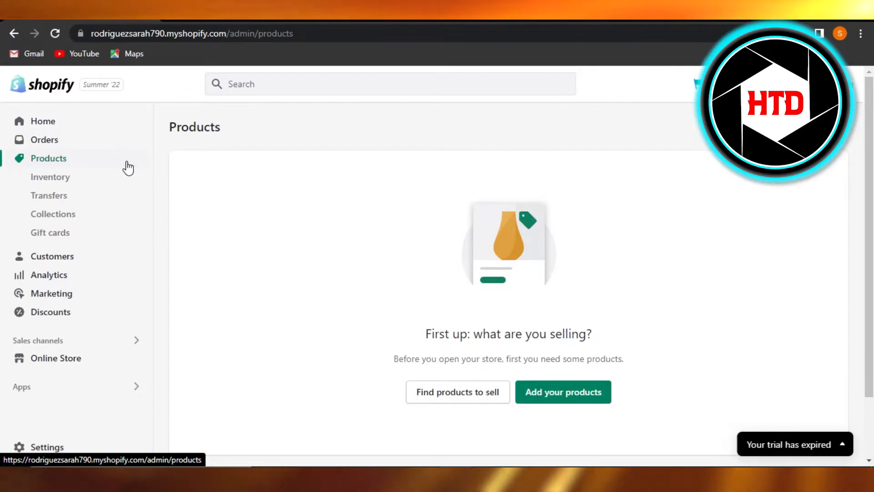
click(52, 214)
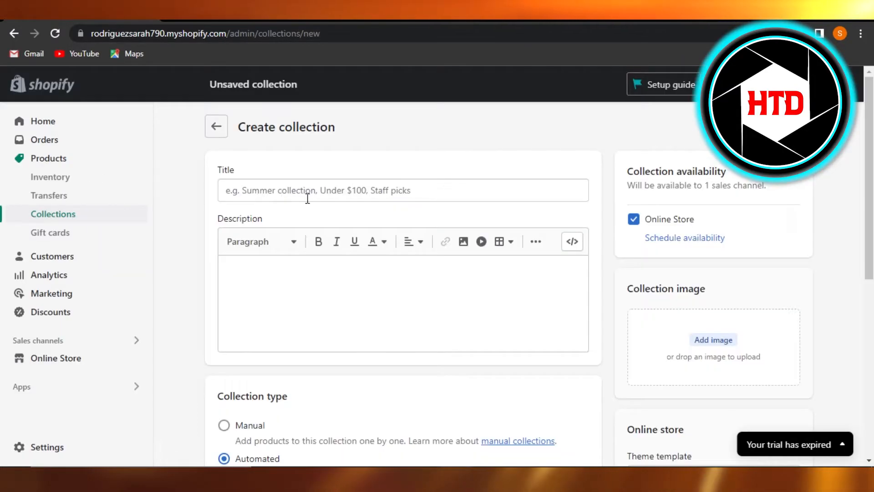
Title the collection 'new arrivals' and scroll down to the collection type and conditions
click(402, 190)
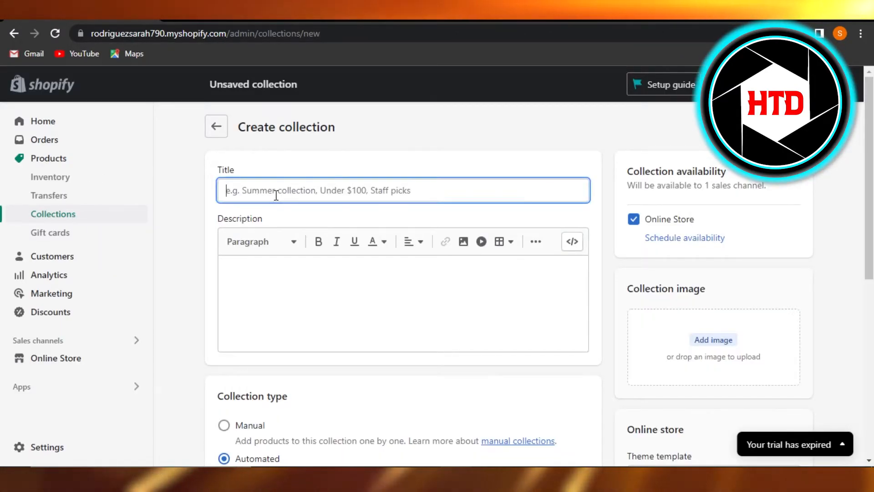
text(new)
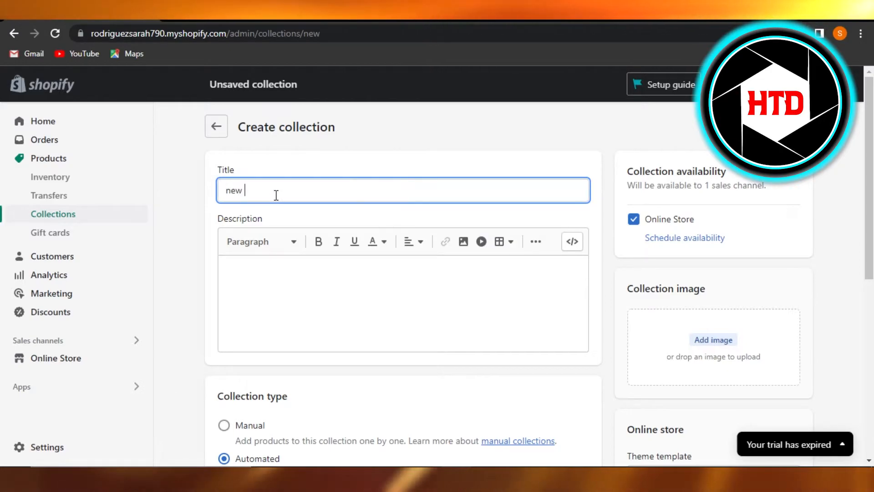
text(arrivals)
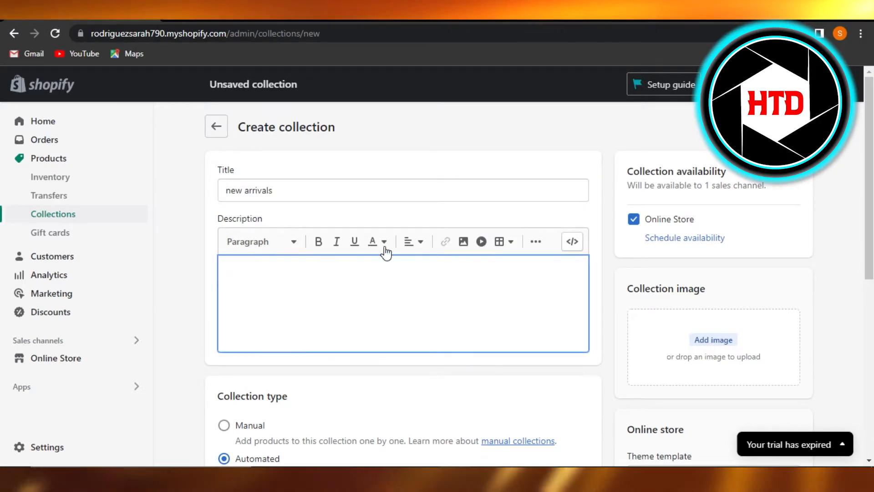
scroll(down, 3)
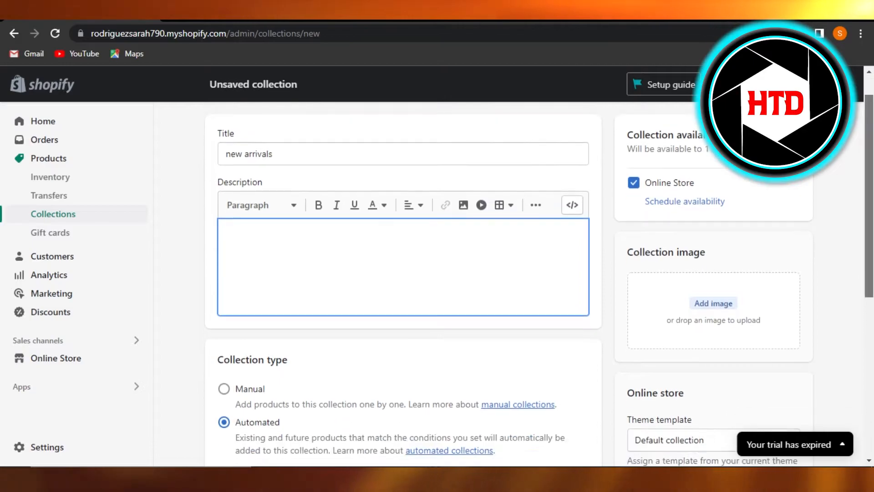
scroll(down, 3)
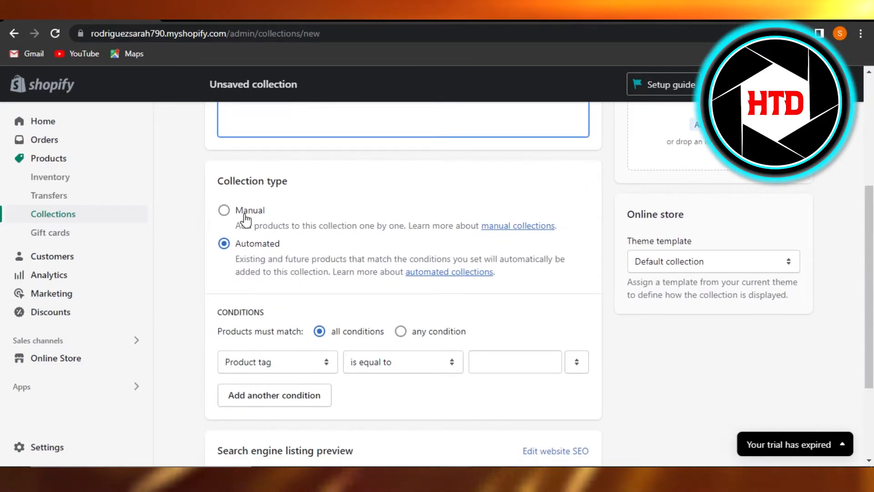
mouse_move(230, 218)
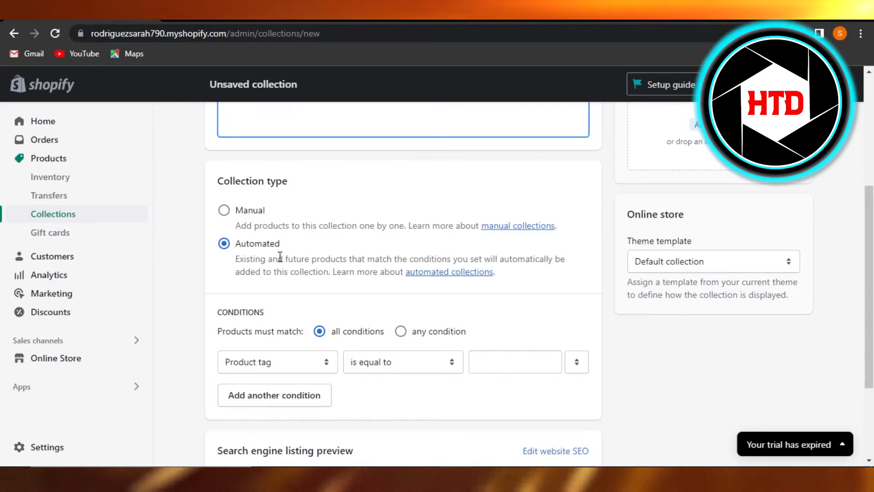
Set the automated conditions to match all, with product tag 'is equal to'
scroll(down, 3)
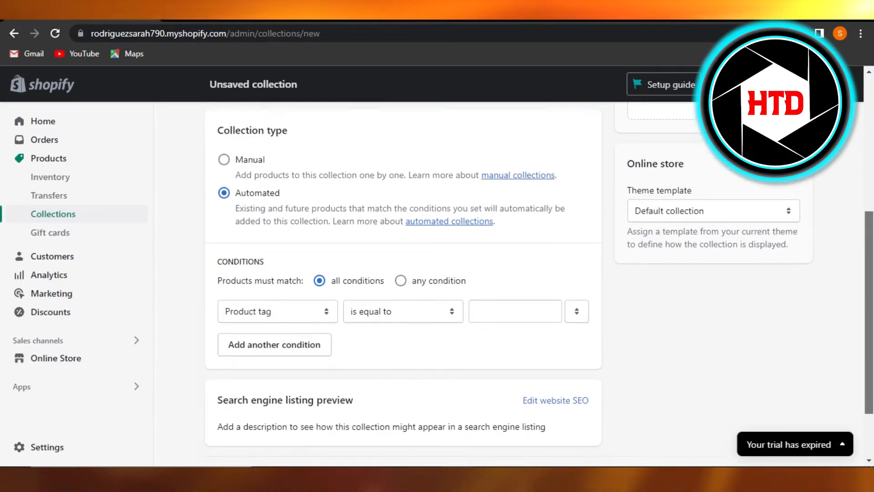
scroll(down, 3)
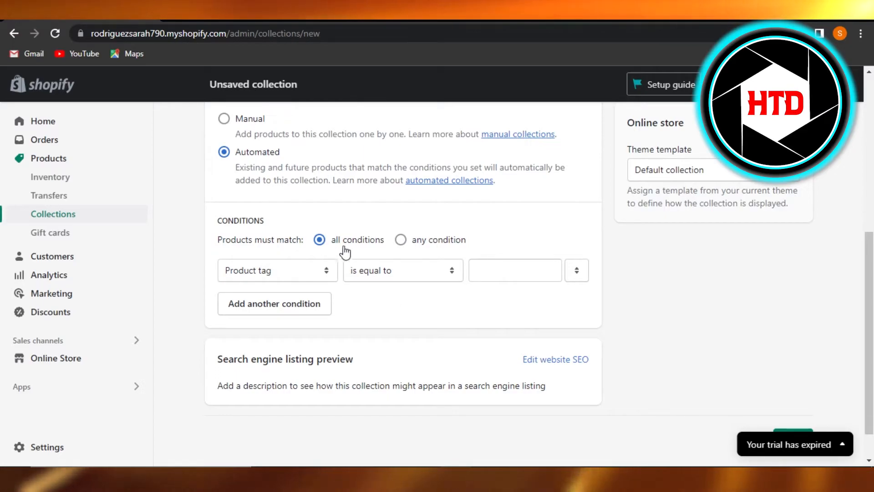
mouse_move(411, 241)
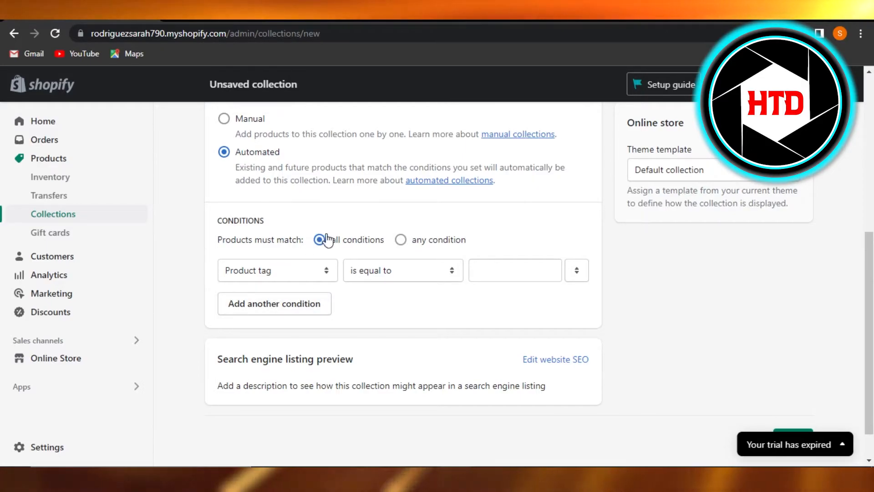
click(276, 270)
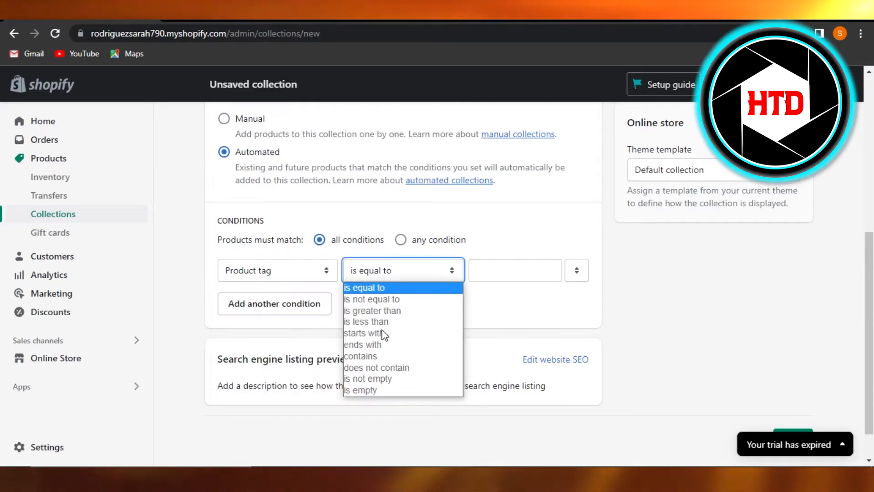
click(364, 287)
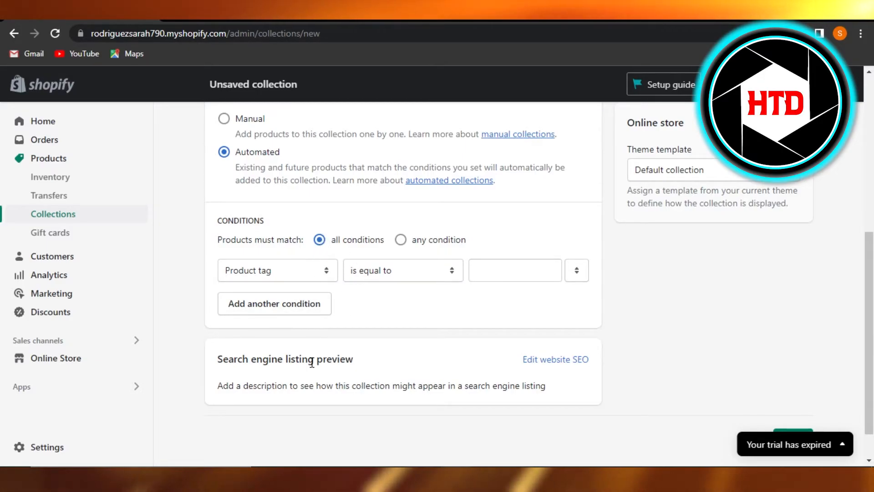
mouse_move(379, 364)
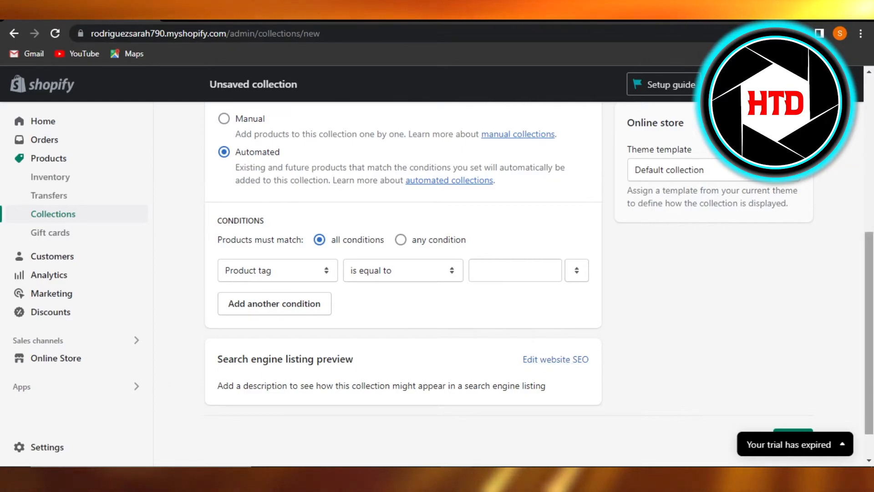
scroll(up, 3)
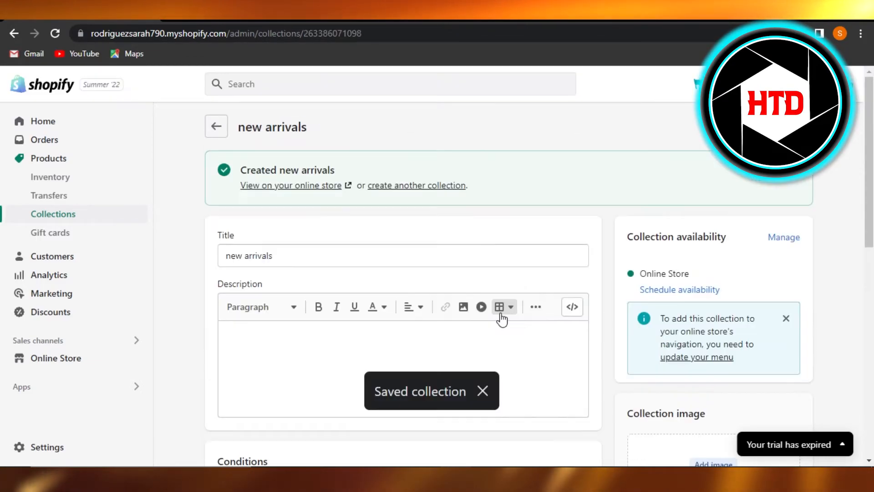
mouse_move(723, 198)
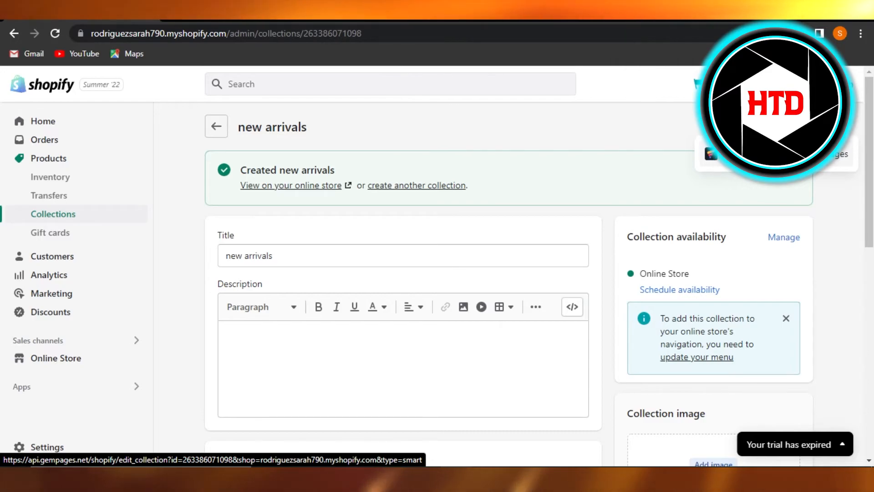
Go back from the 'new arrivals' collection to the Collections list
click(217, 126)
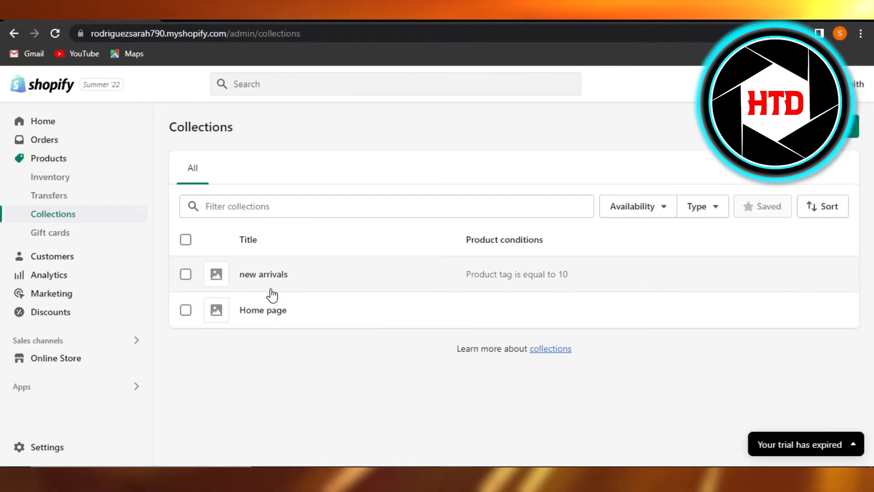
Make 'new arrivals' available through More actions, then deselect it and check the Type filter
click(186, 273)
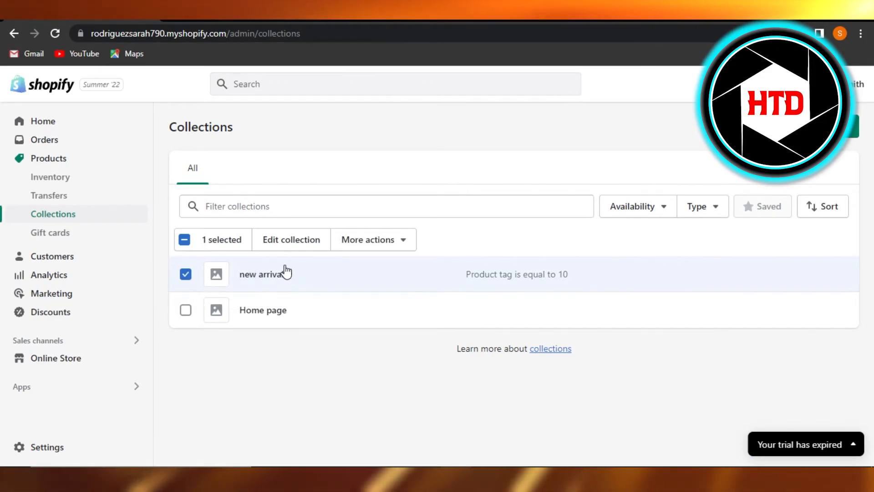
mouse_move(387, 295)
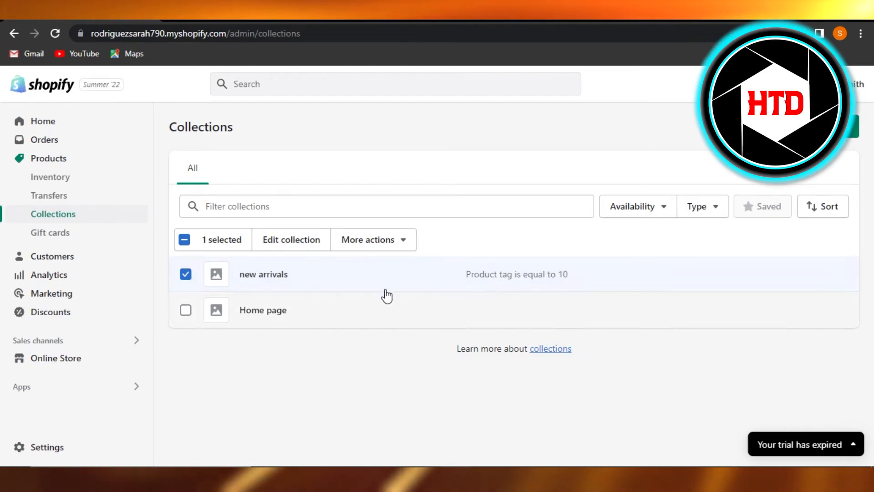
click(373, 239)
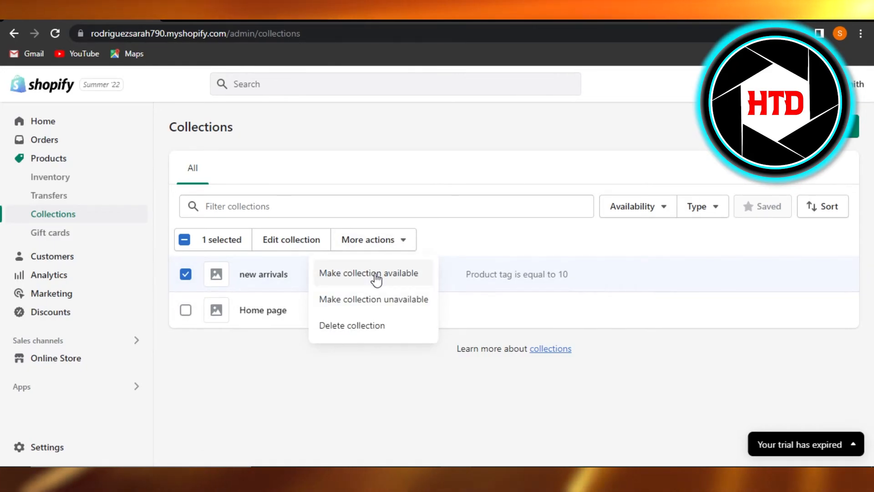
mouse_move(237, 372)
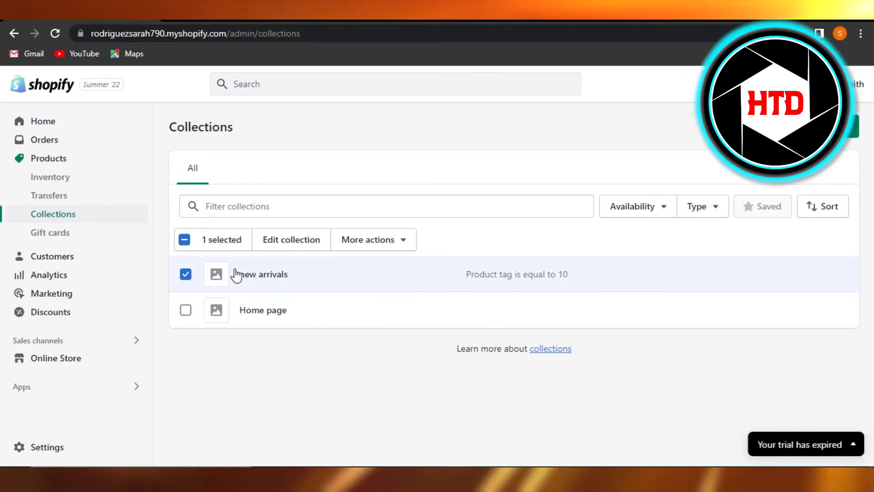
click(186, 274)
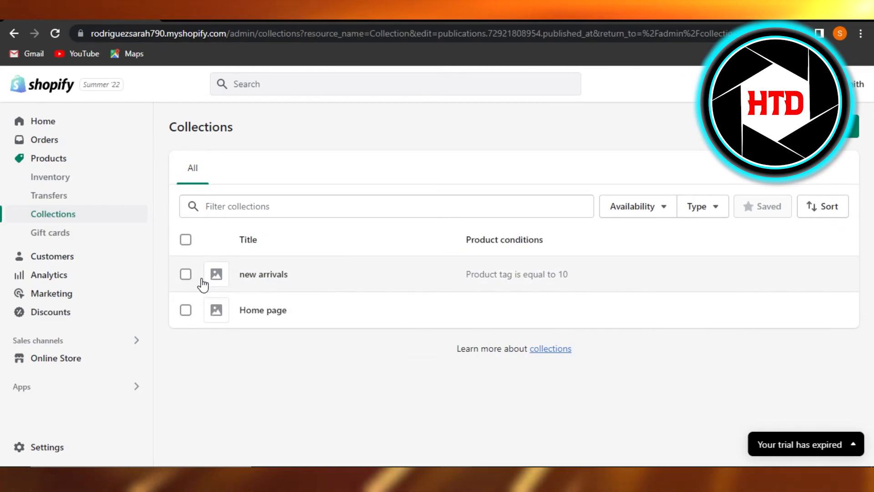
click(702, 206)
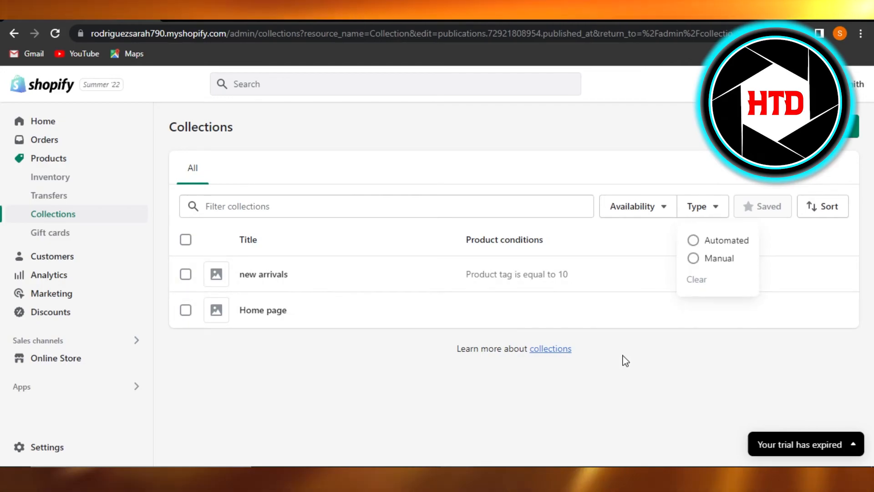
click(262, 310)
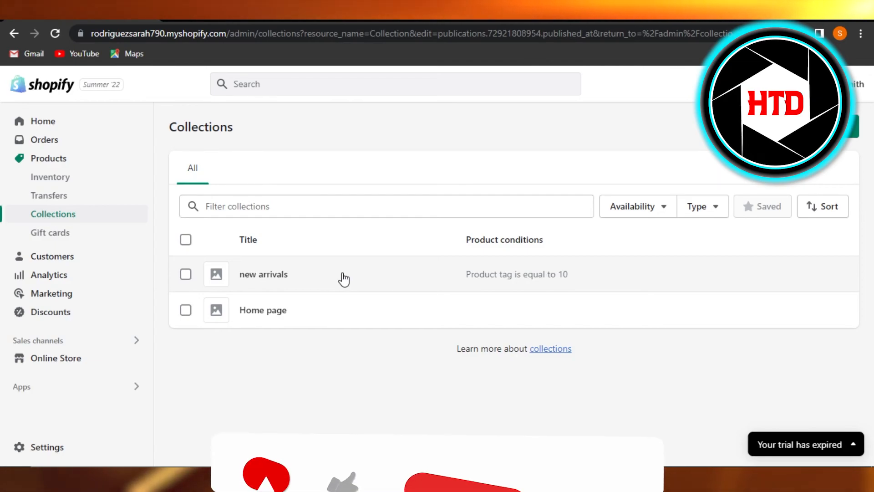
mouse_move(98, 445)
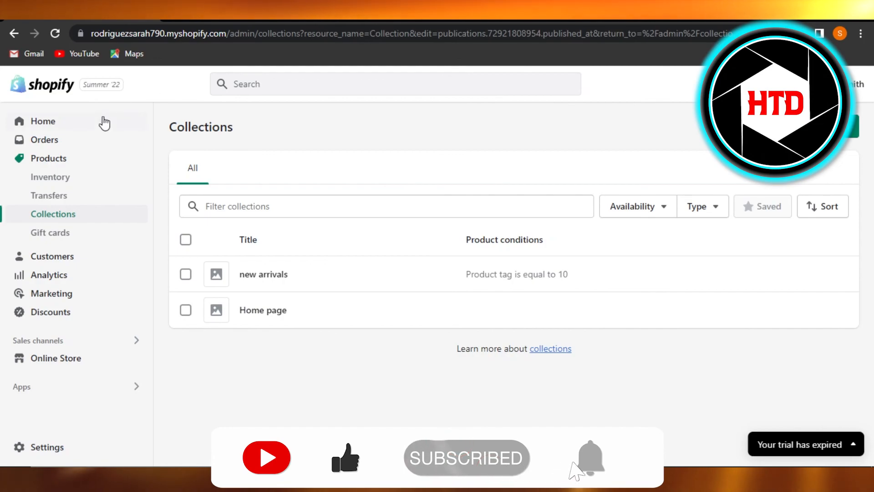
mouse_move(71, 146)
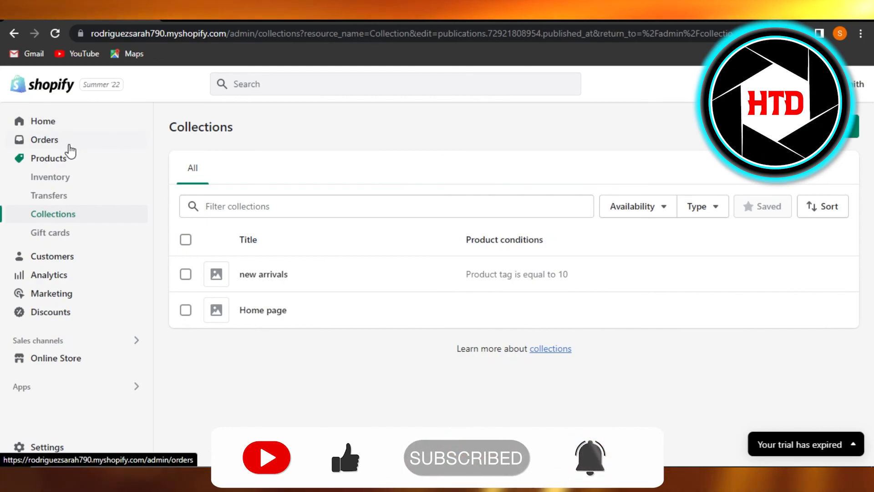
Leave the collections list for the admin Home page
click(43, 121)
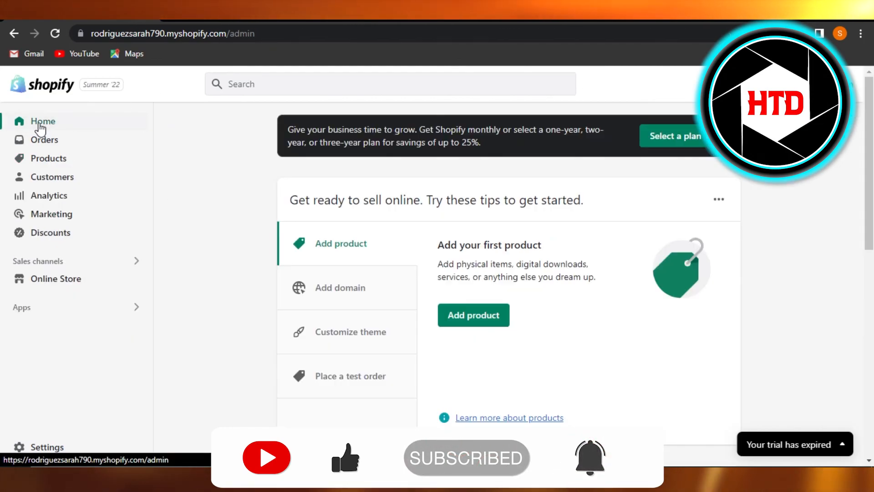
mouse_move(340, 245)
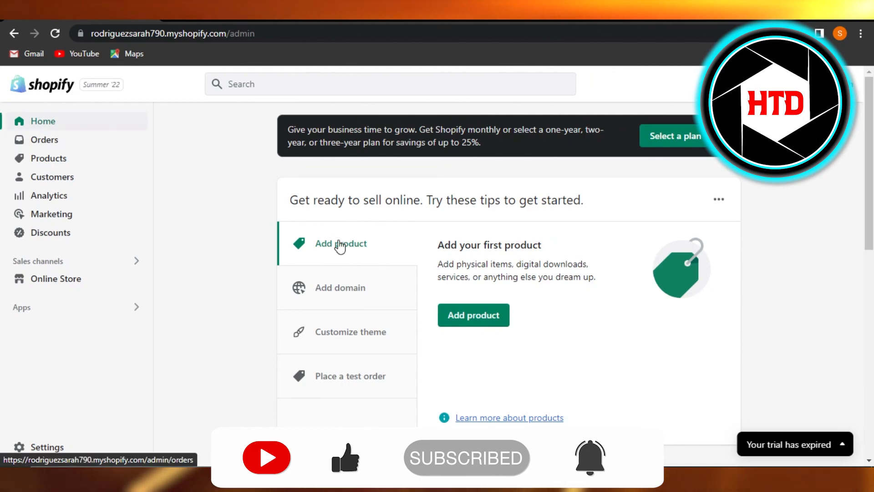